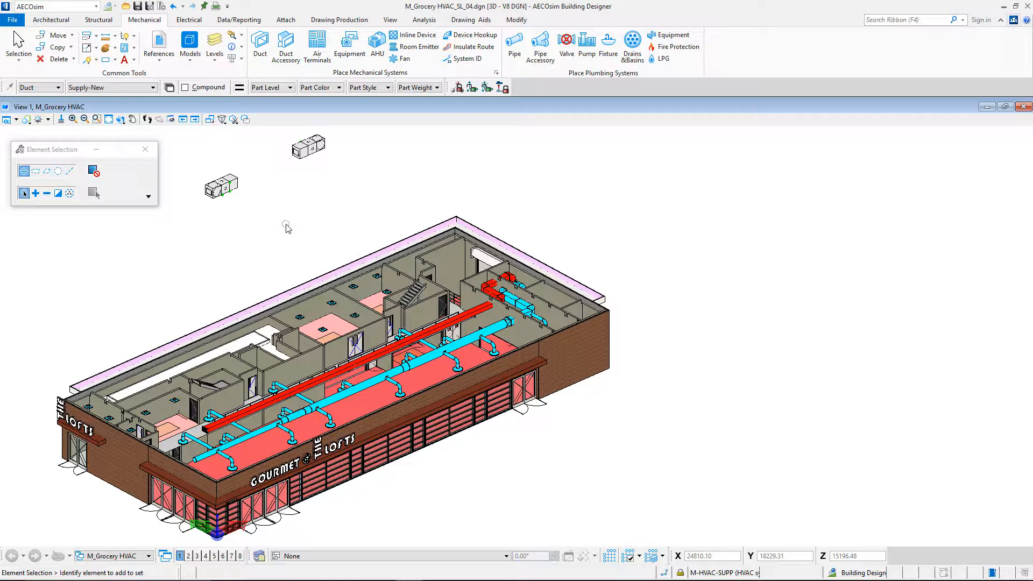
- Review the ceiling diffuser placement settings and the available diffuser types
left_click(317, 47)
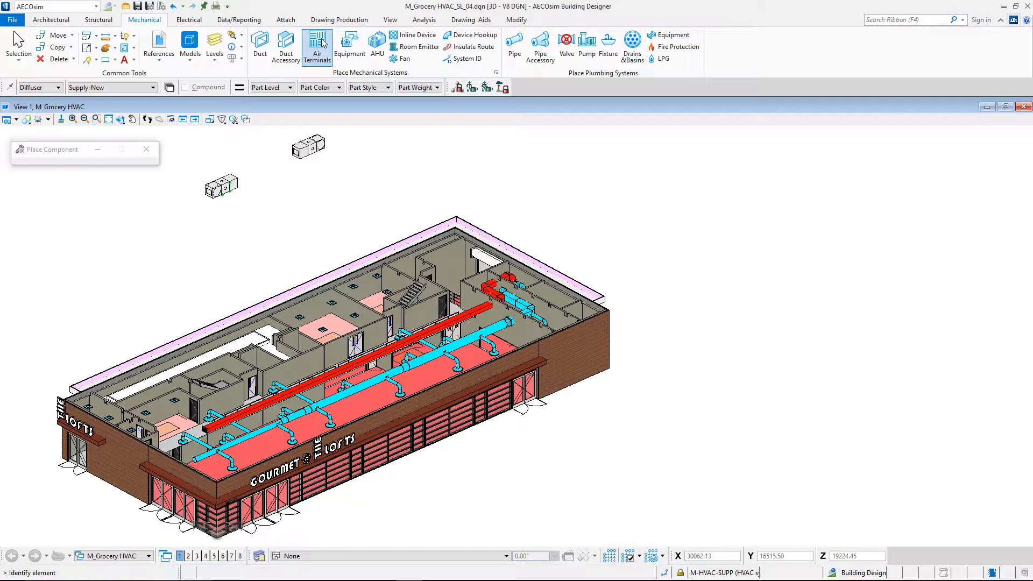
left_click(317, 46)
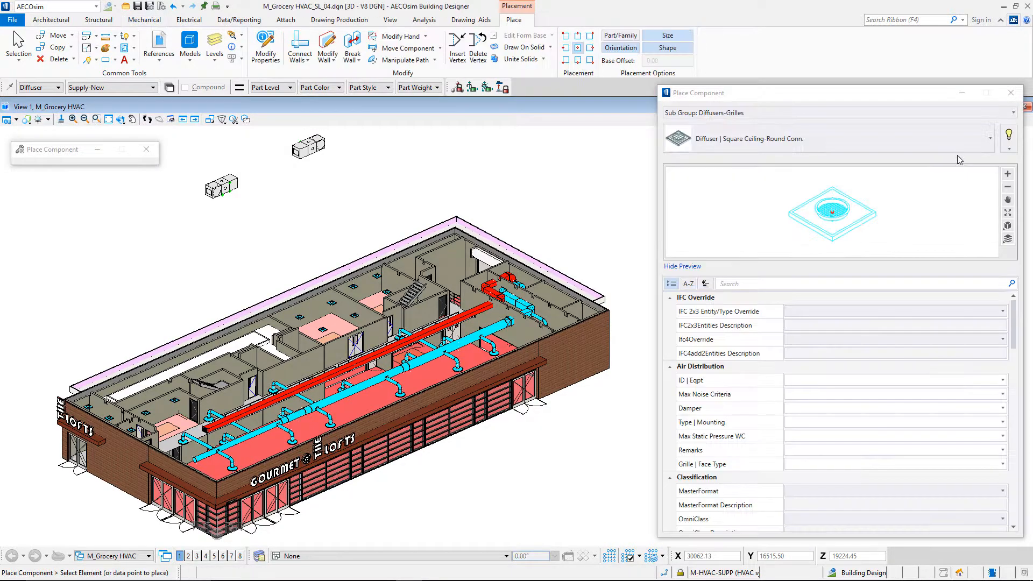
left_click(1007, 139)
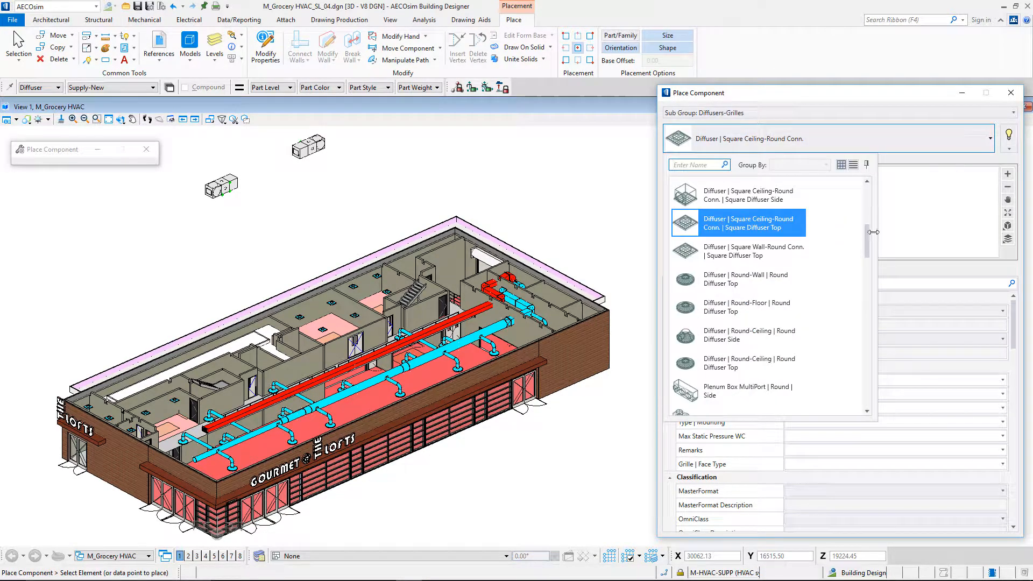
scroll("down", 3)
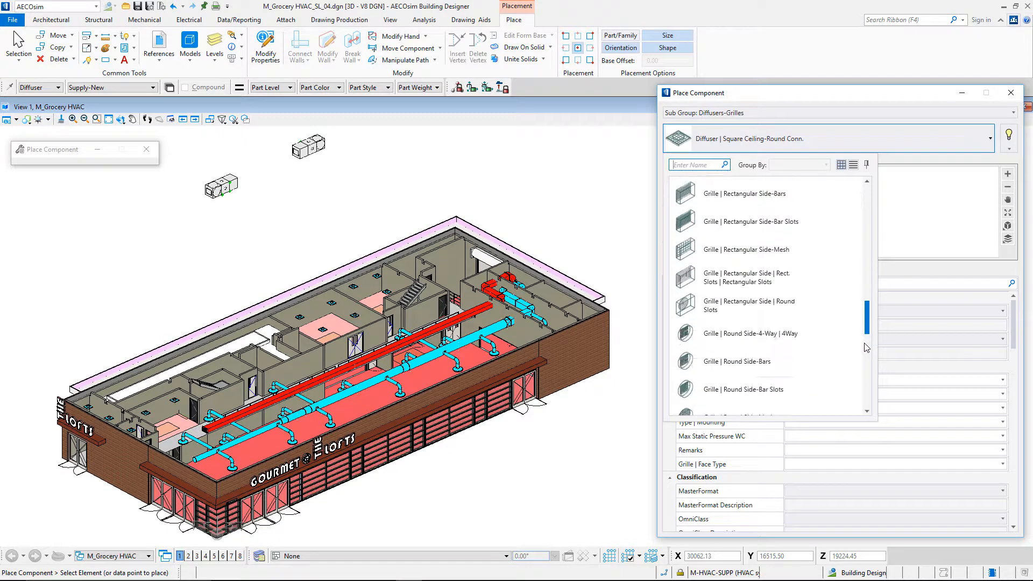
scroll("down", 3)
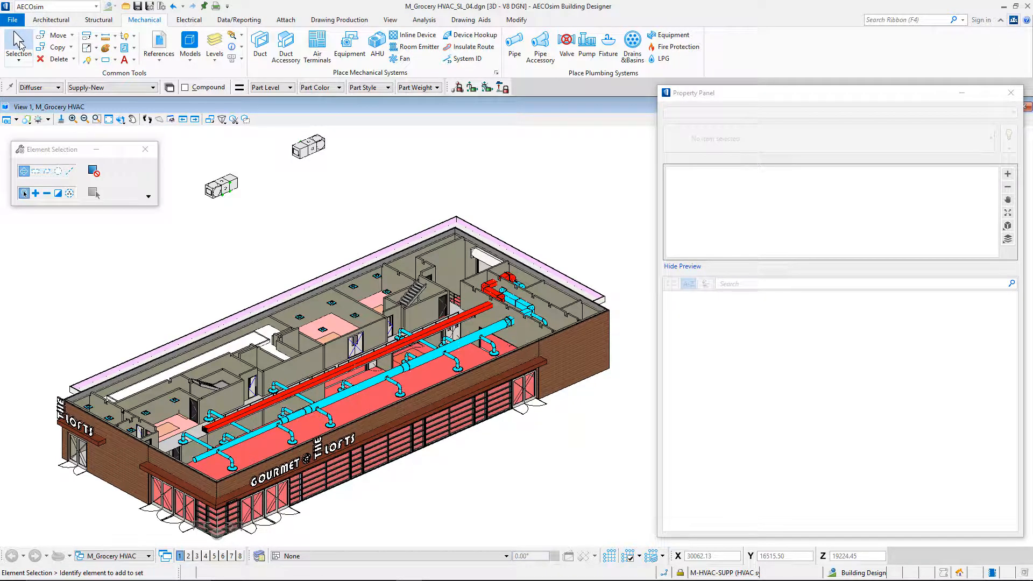
- Check the HVAC autofitting preferences for branch fittings and the transition angle limit
left_click(425, 19)
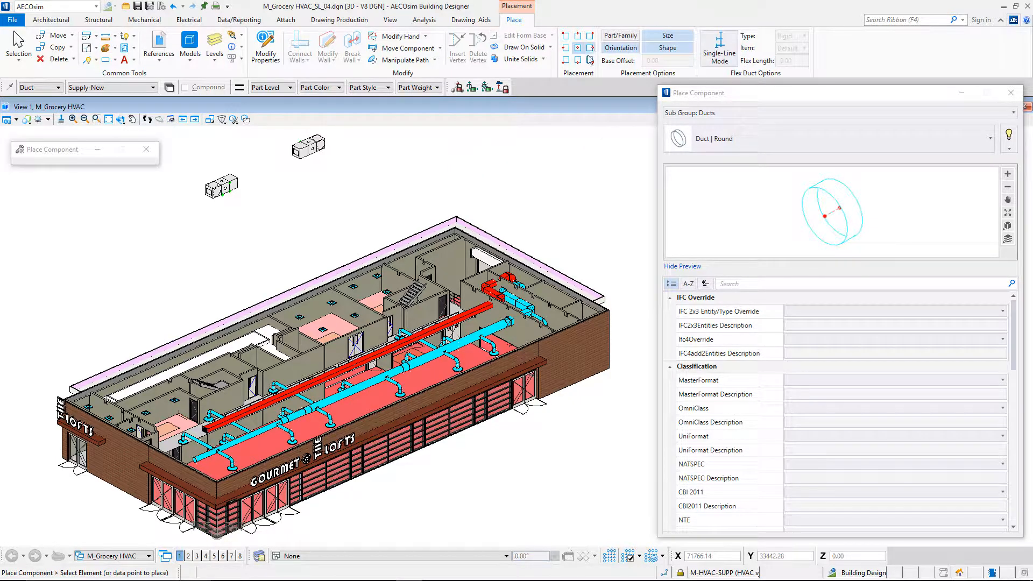
left_click(718, 48)
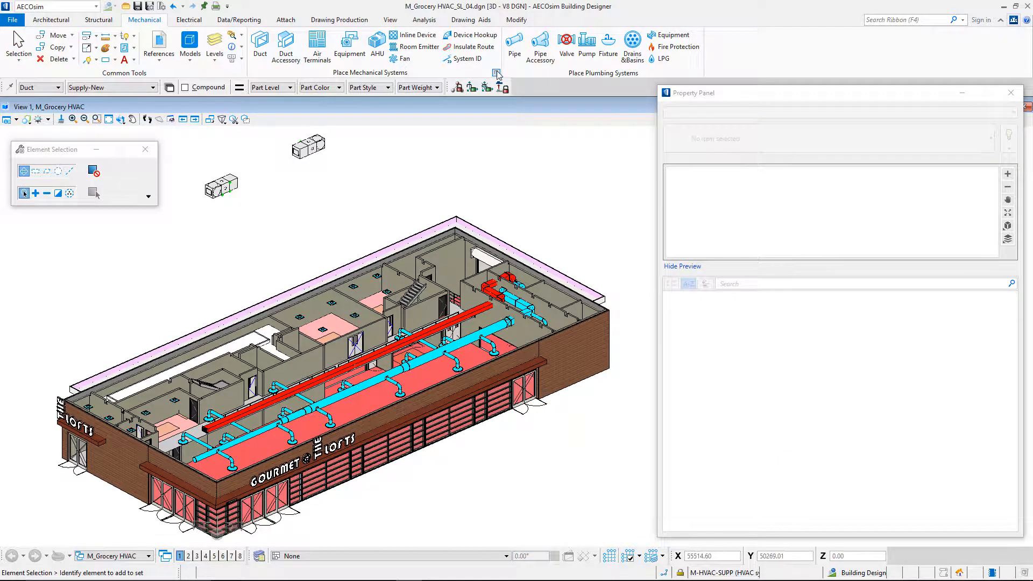
left_click(501, 86)
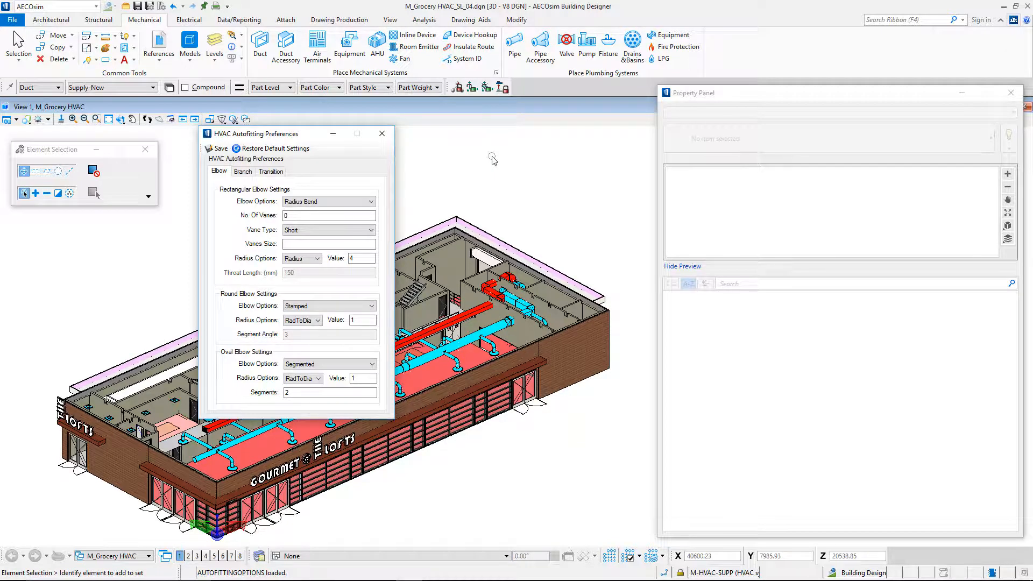
mouse_move(430, 199)
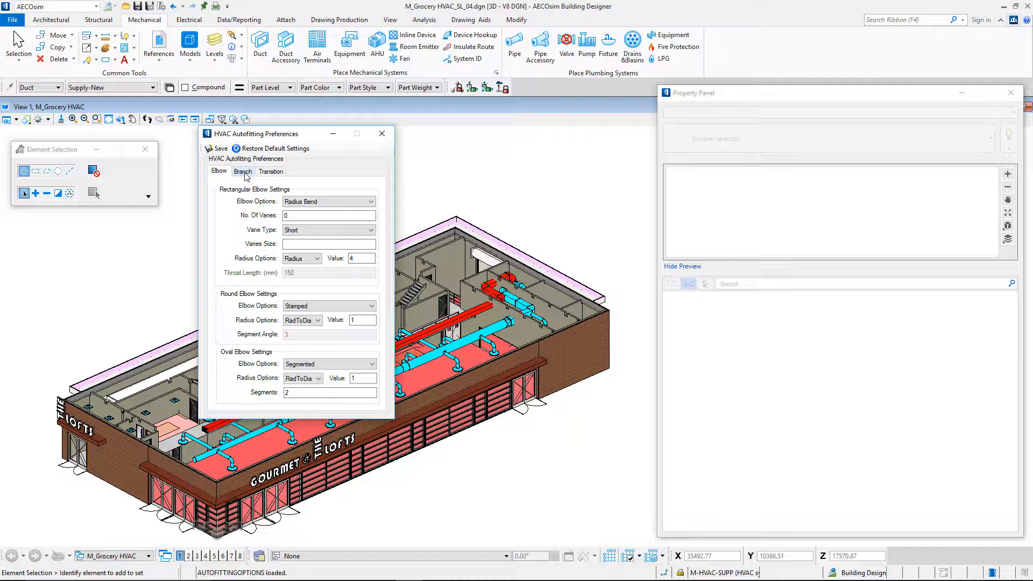
left_click(244, 171)
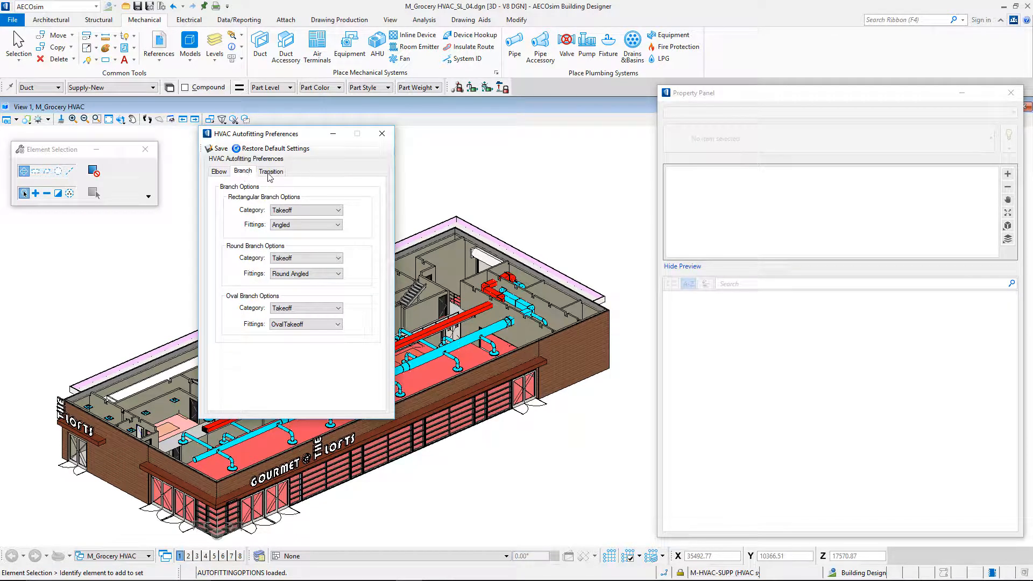
left_click(271, 171)
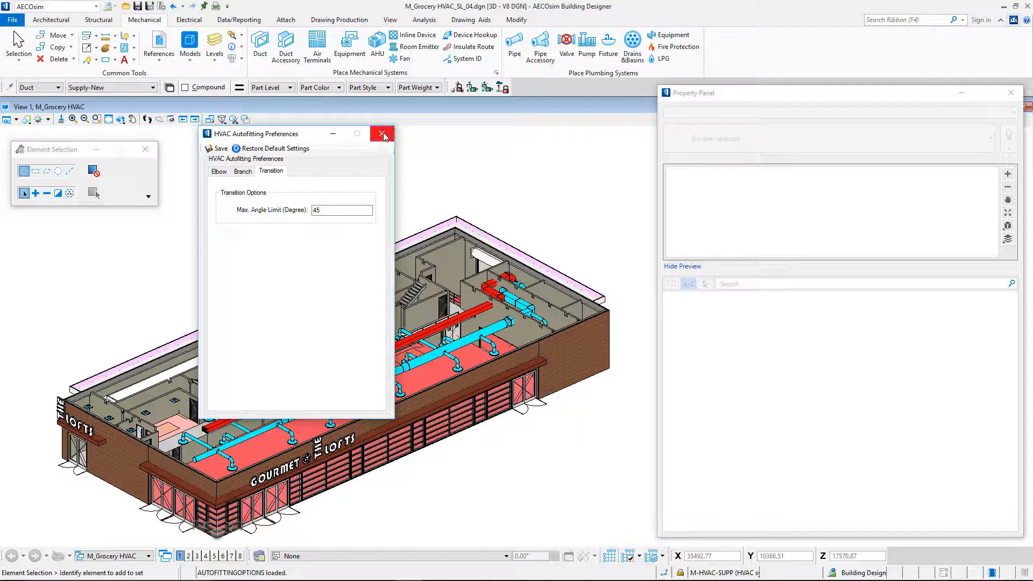
left_click(383, 134)
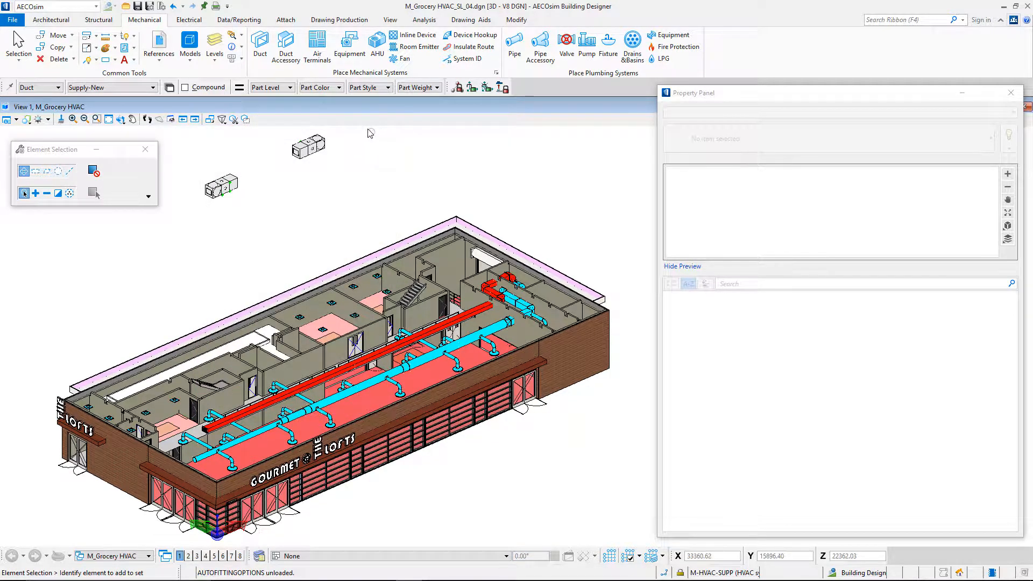
- Set duct placement to the Duct | Rectangular shape without drawing a run yet
left_click(260, 43)
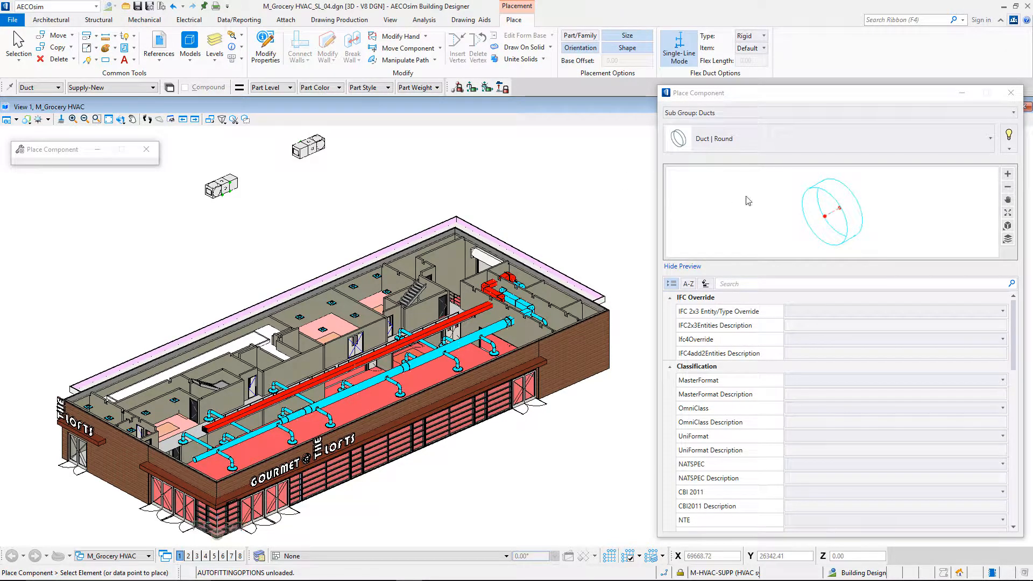
left_click(1002, 139)
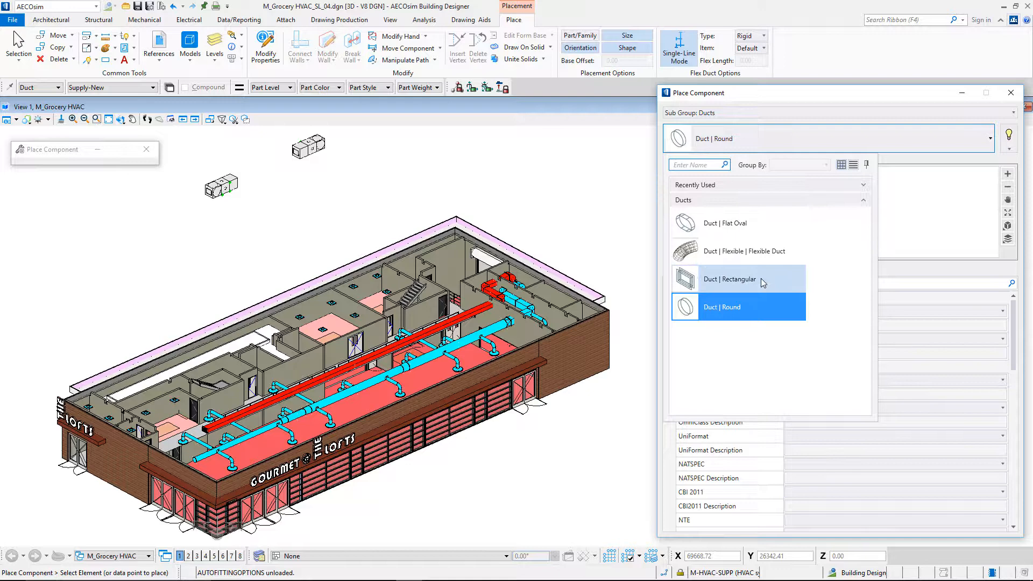
left_click(730, 279)
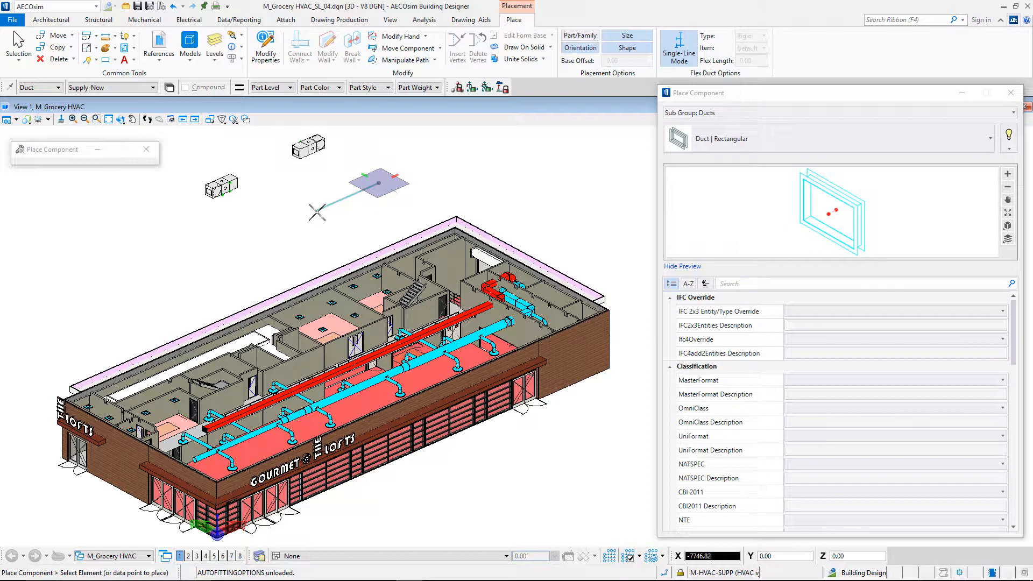
left_click(19, 46)
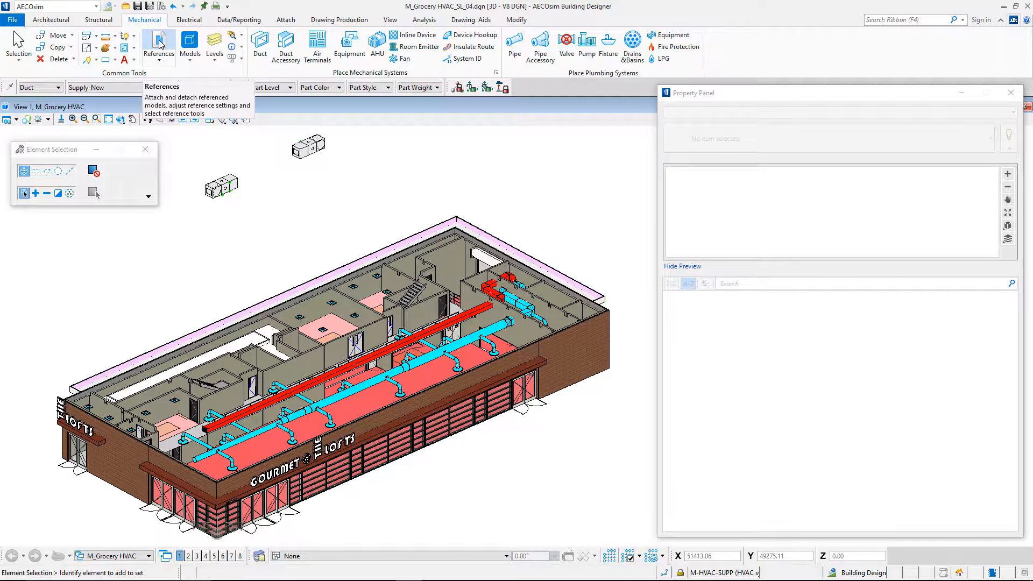
- Review the attached reference models, then begin the rectangular supply duct run at the AHU
left_click(157, 46)
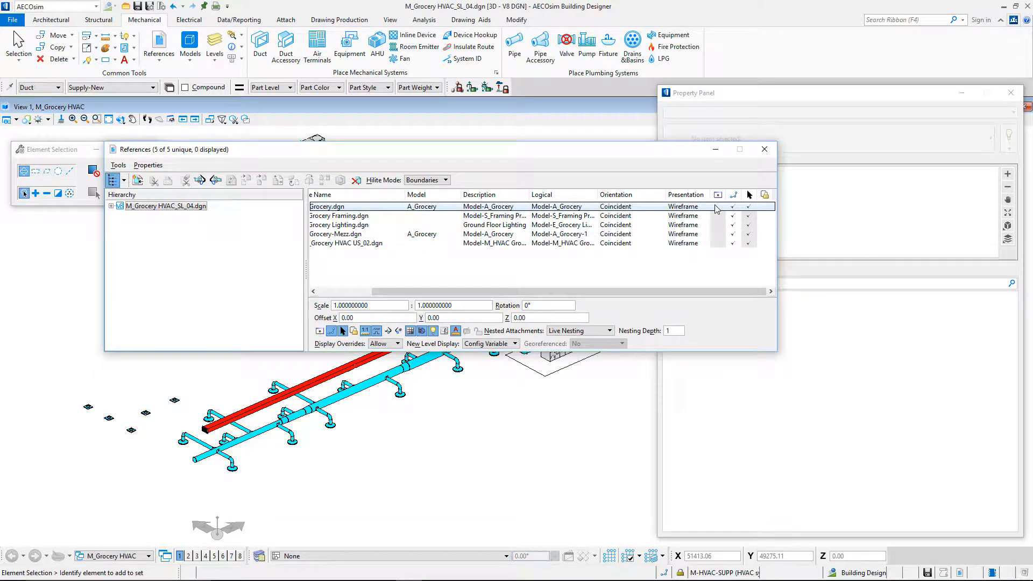
left_click(764, 148)
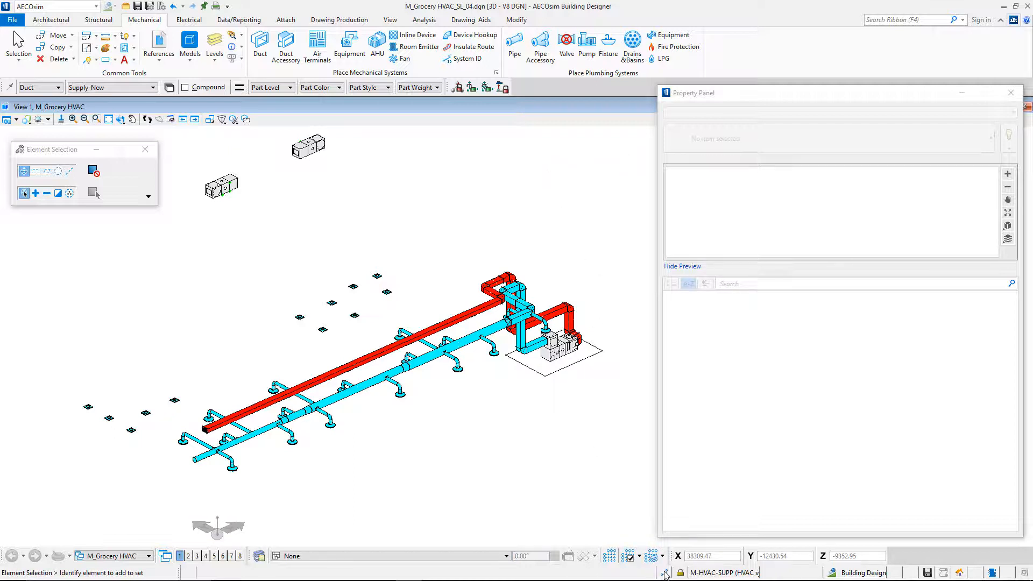
left_click(665, 572)
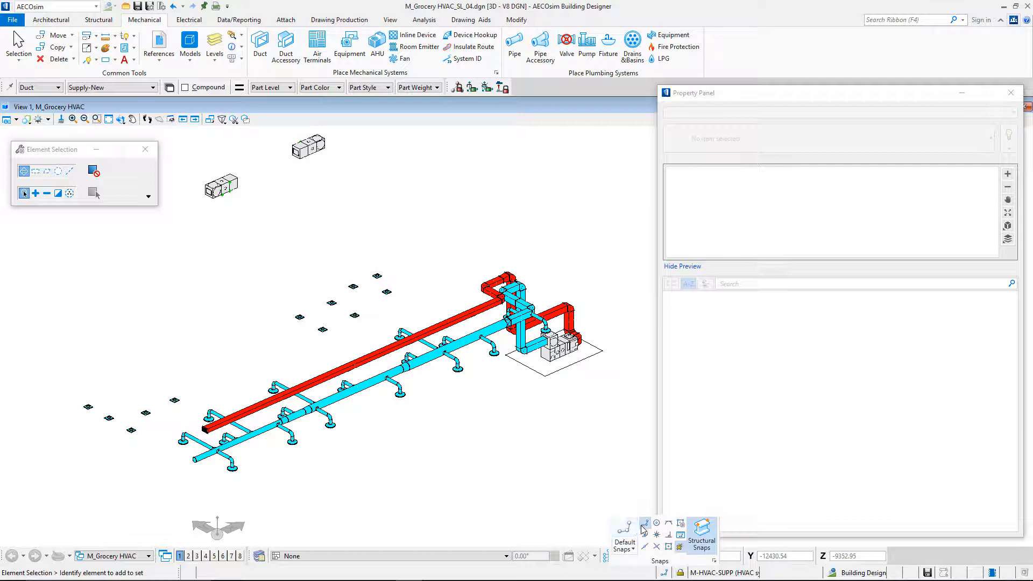
mouse_move(620, 516)
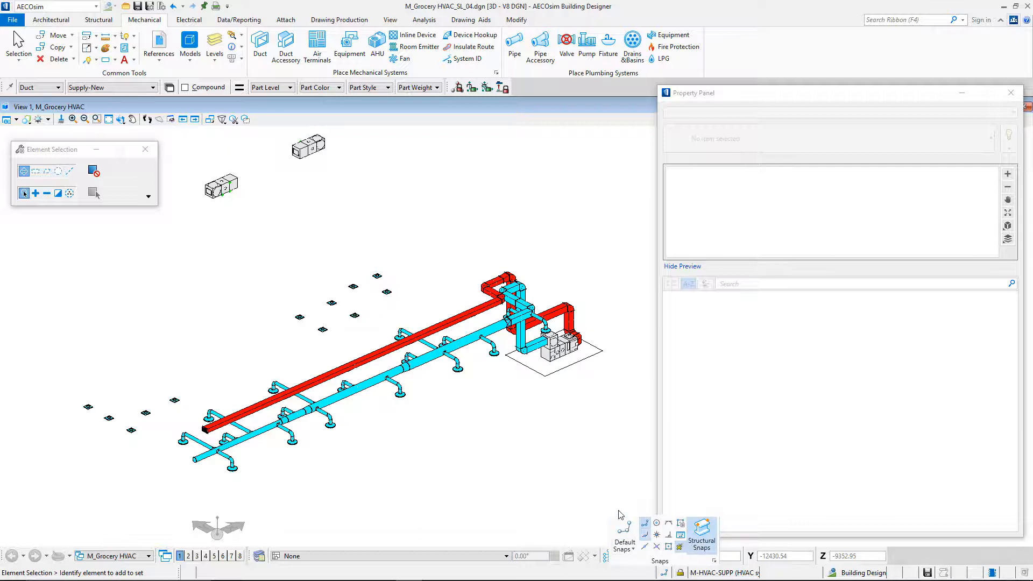
mouse_move(575, 470)
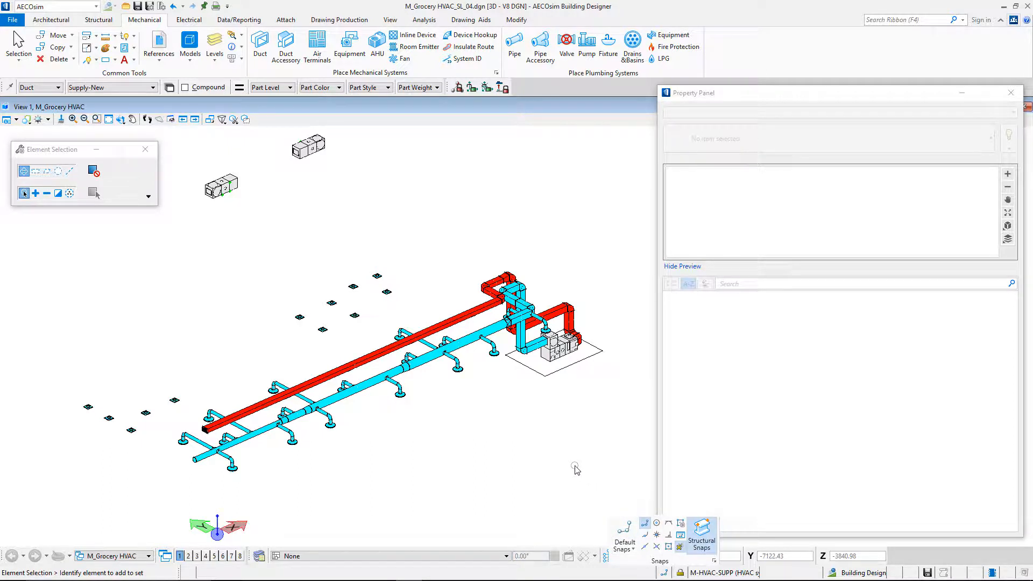
left_click(456, 86)
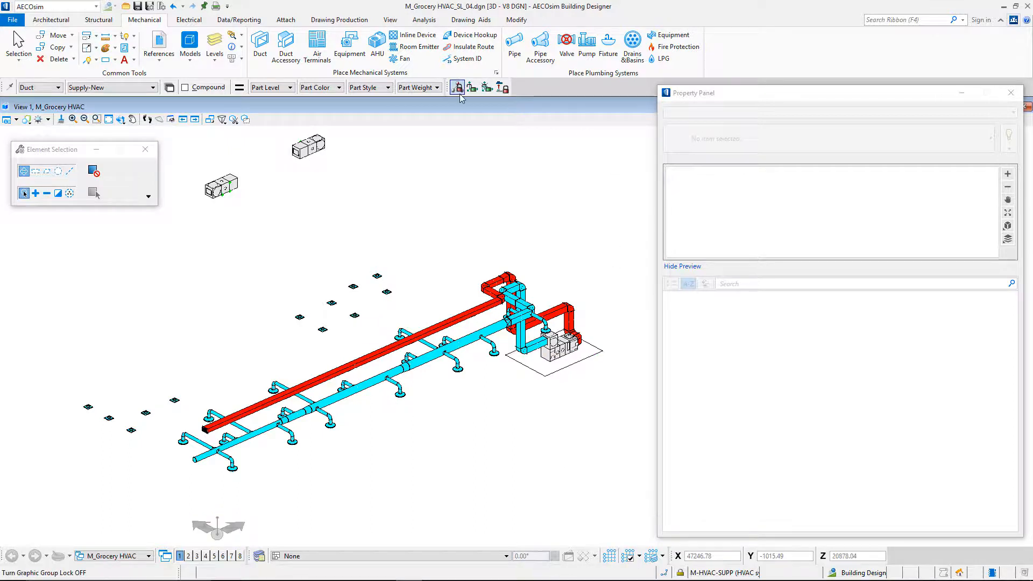
left_click(259, 46)
type("700")
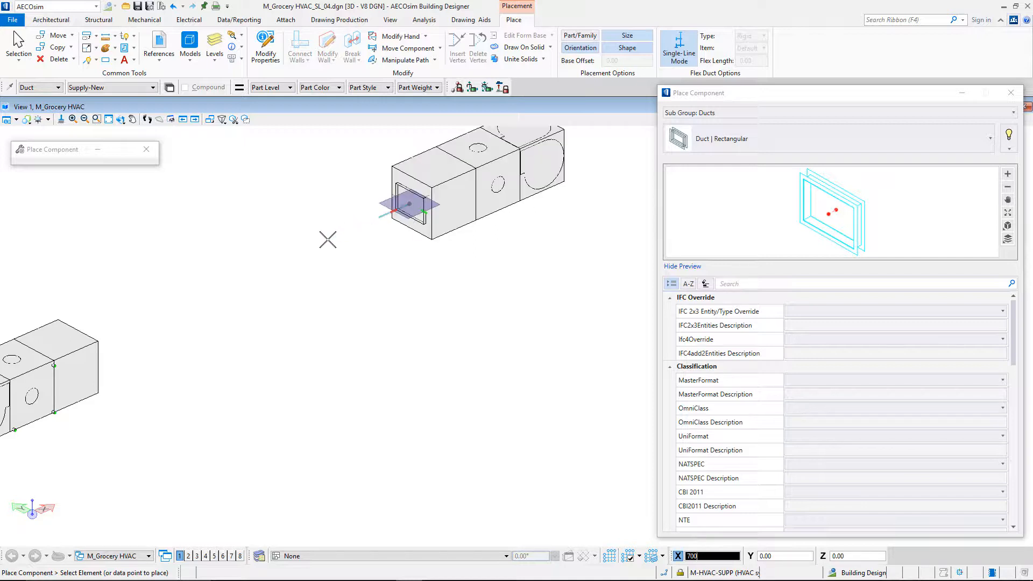
mouse_move(376, 218)
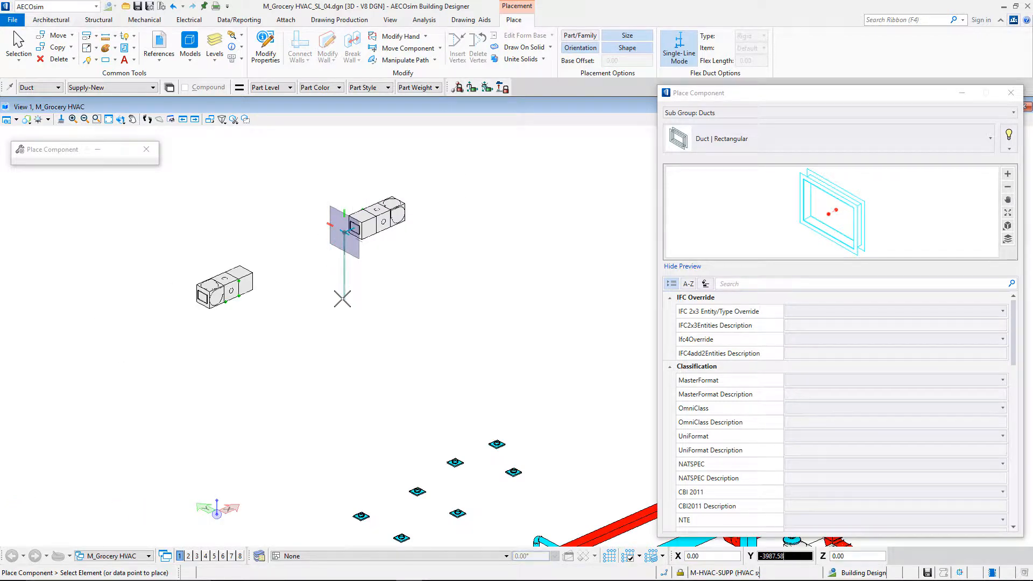
mouse_move(342, 298)
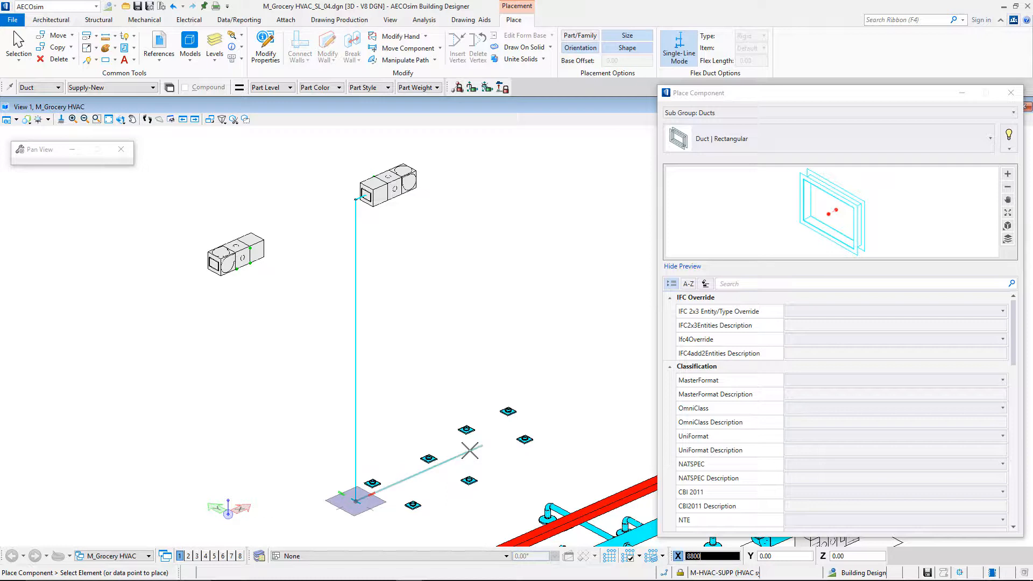
mouse_move(442, 417)
type("44")
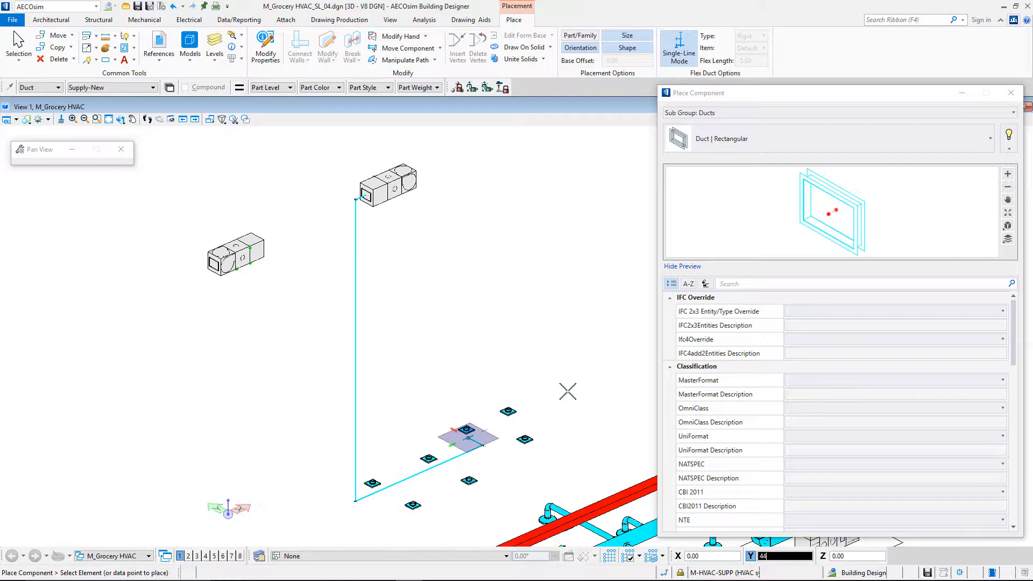
mouse_move(531, 414)
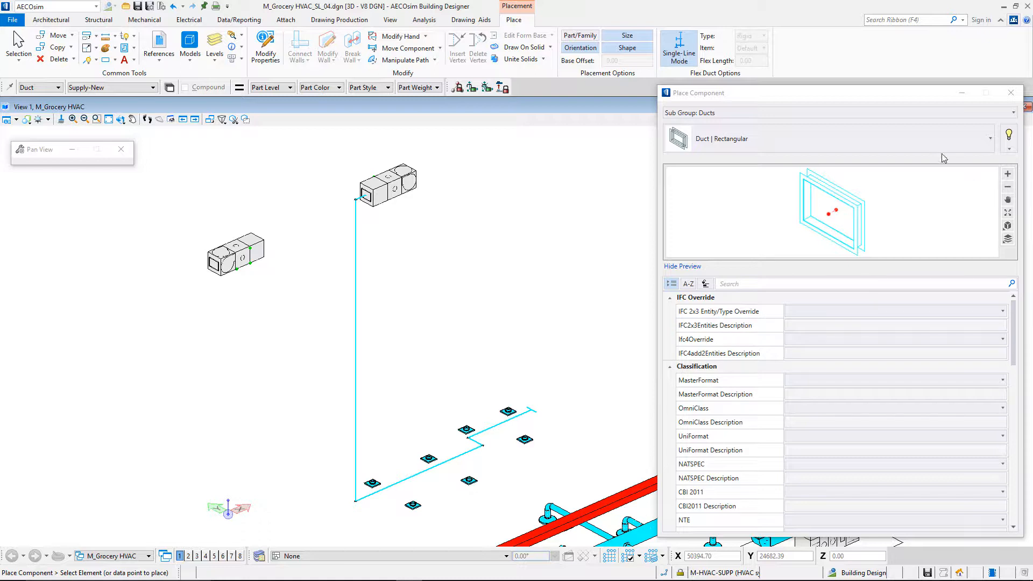
- Switch placement to Duct | Round at 300 mm for the diffuser branches
left_click(1002, 139)
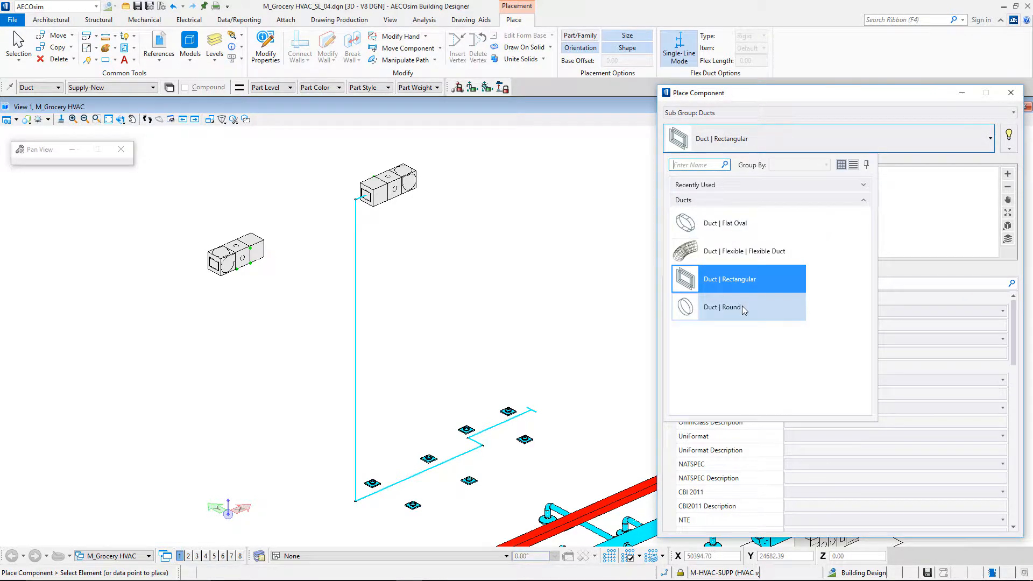
left_click(723, 307)
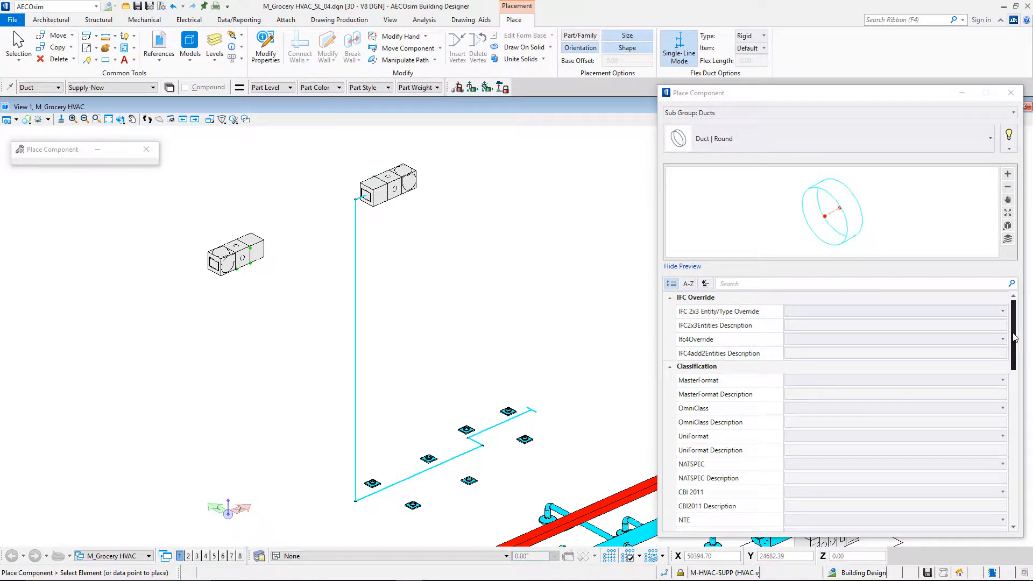
scroll("down", 3)
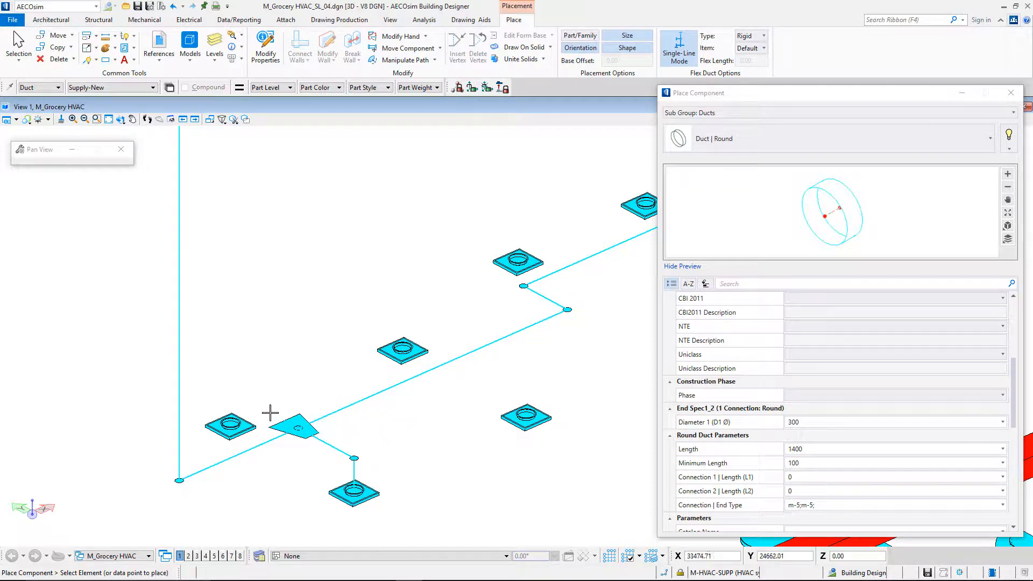
mouse_move(429, 376)
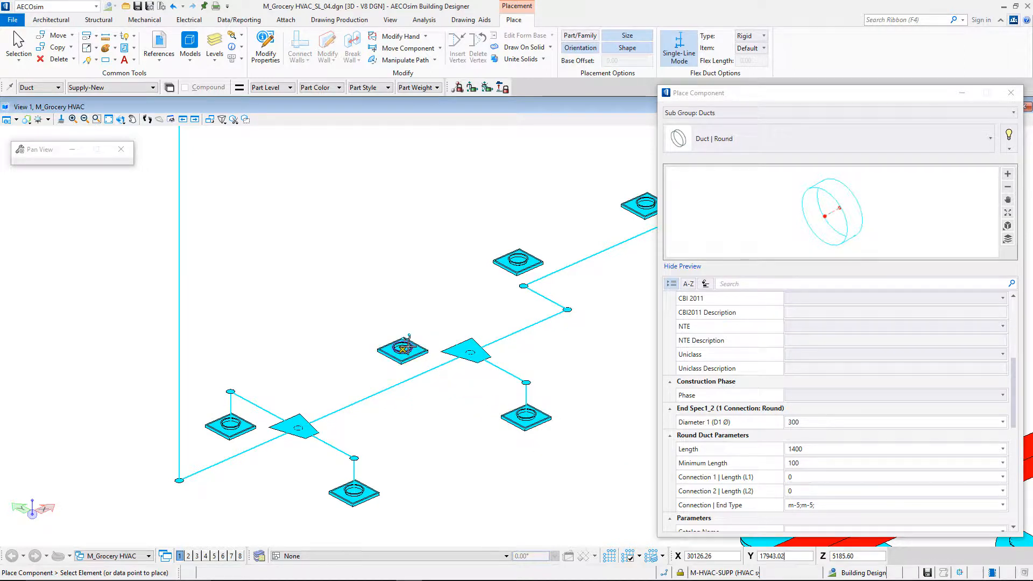
mouse_move(437, 395)
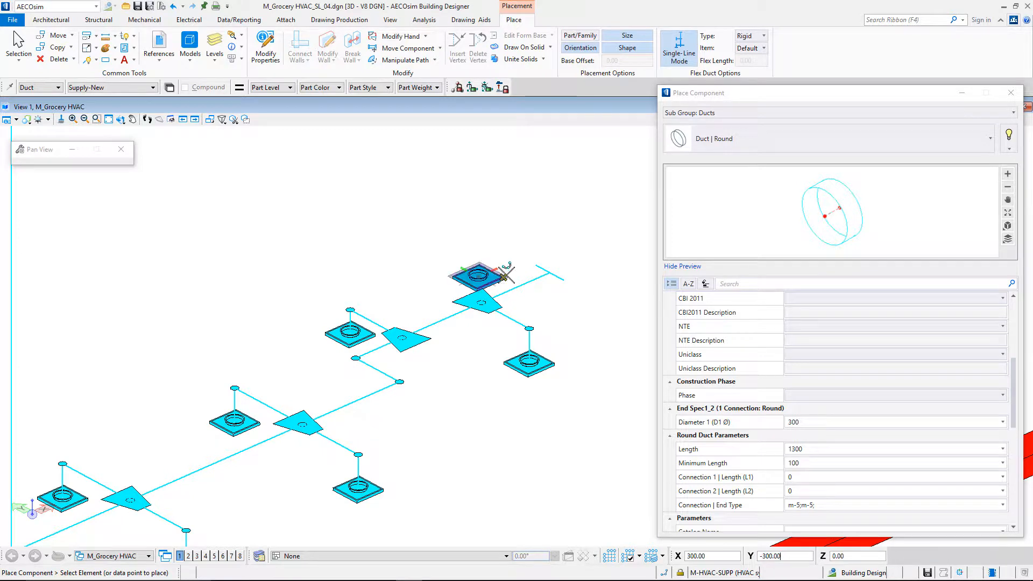
mouse_move(518, 293)
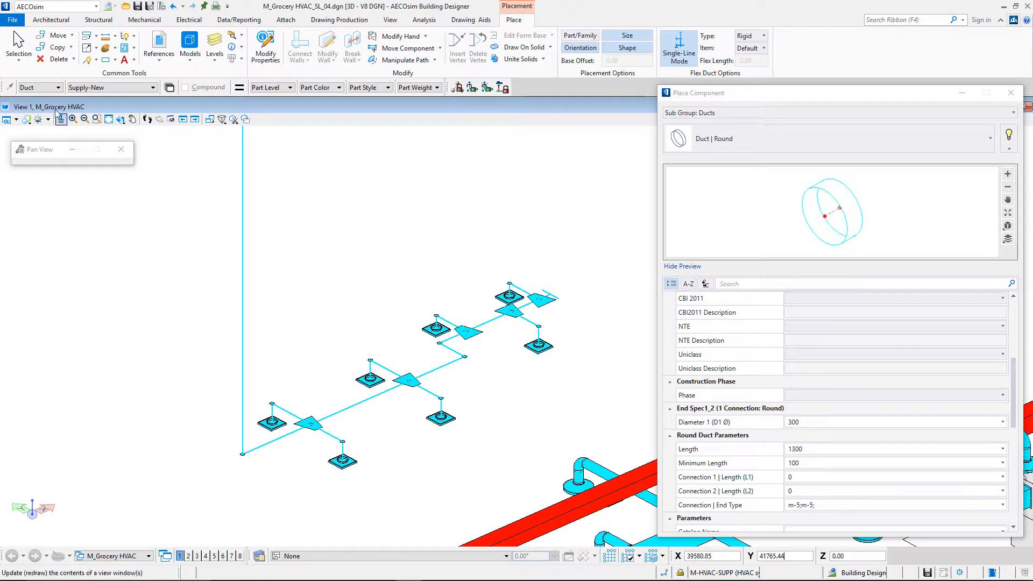
- End branch duct placement and return to element selection
left_click(19, 43)
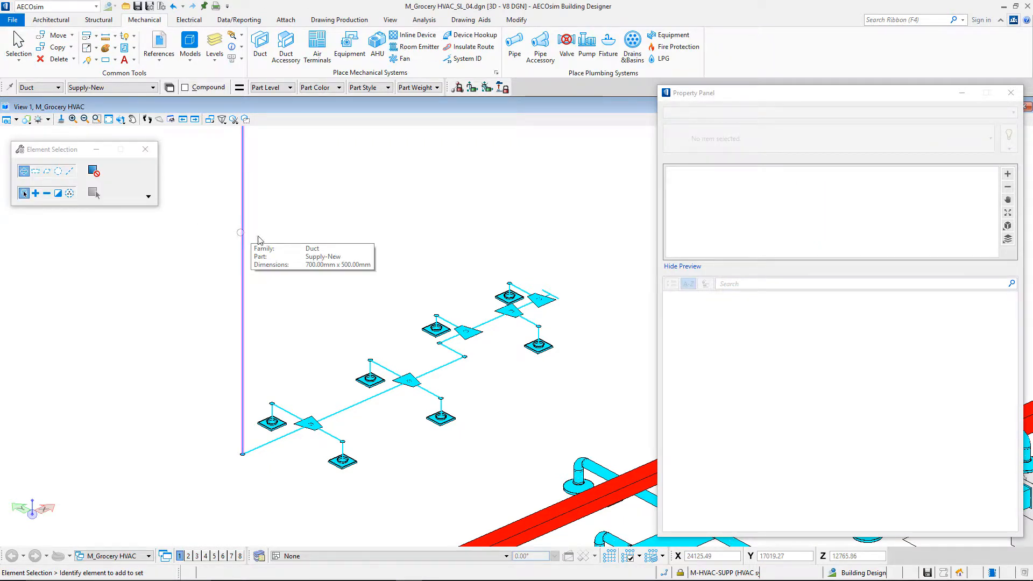
mouse_move(287, 413)
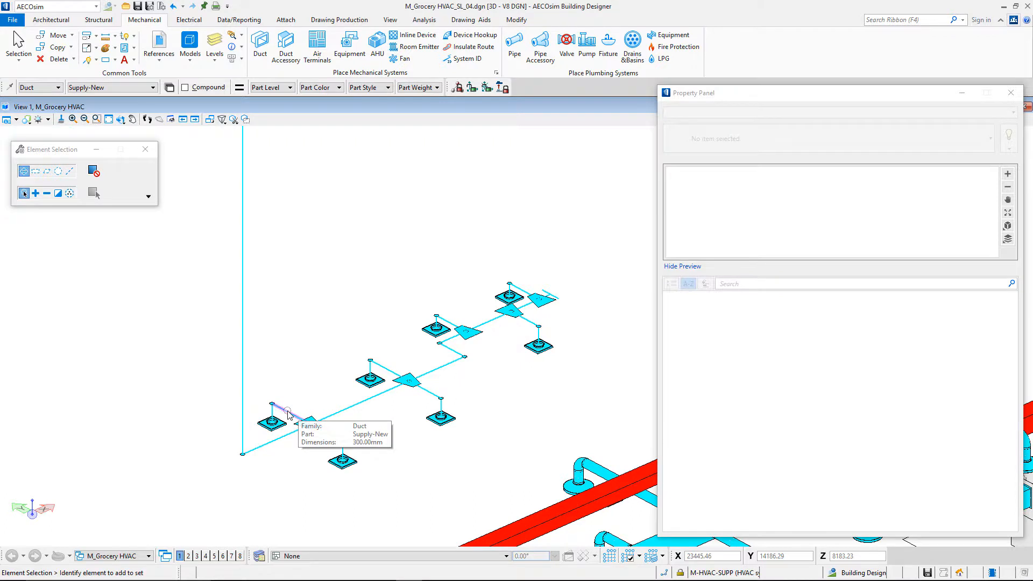
mouse_move(349, 410)
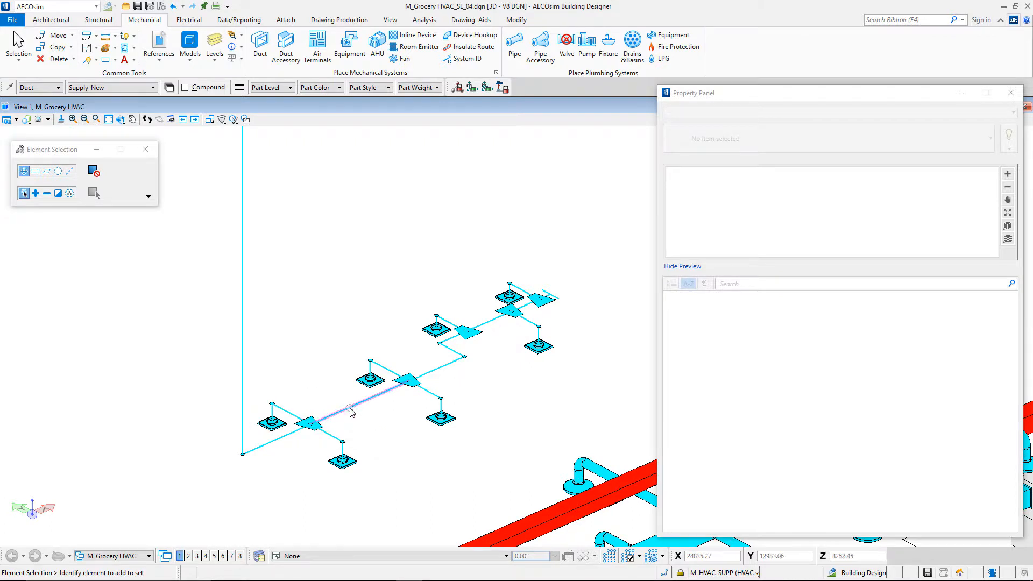
mouse_move(351, 412)
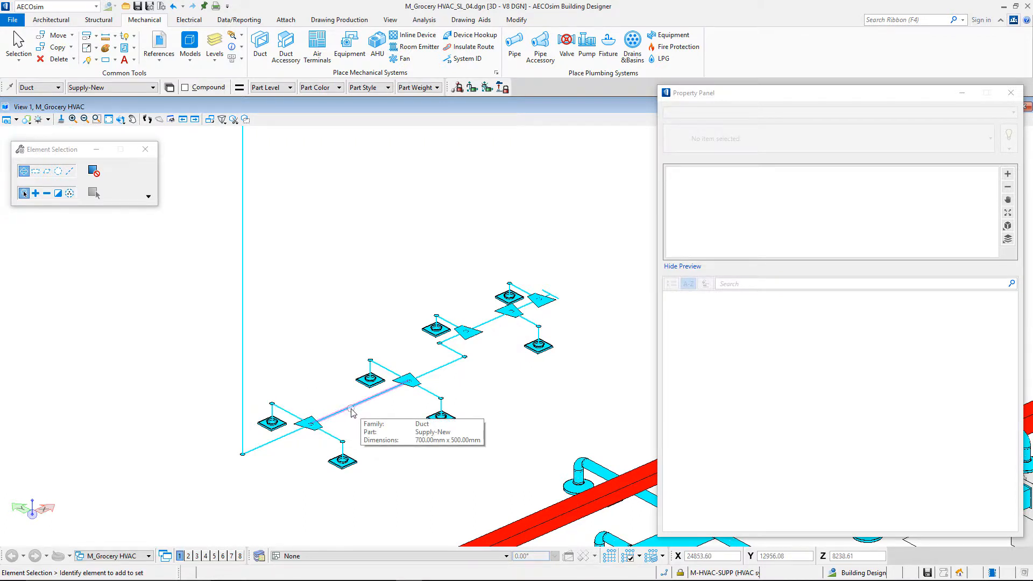